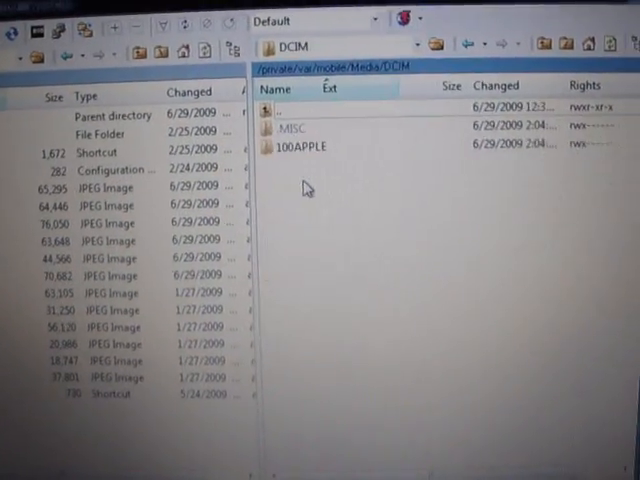
Step: Leave the phone's DCIM folder and bring up the local folder holding rotating-wallpaper
double_click(301, 146)
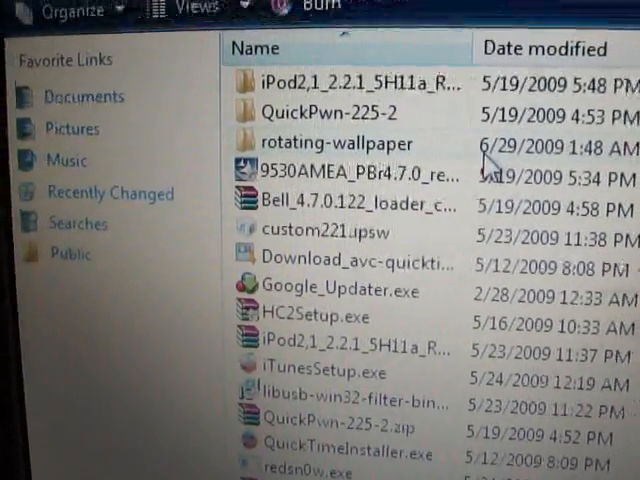
double_click(334, 143)
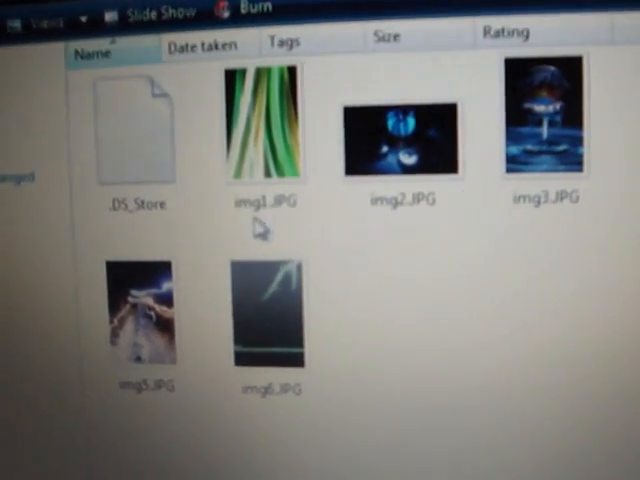
mouse_move(400, 135)
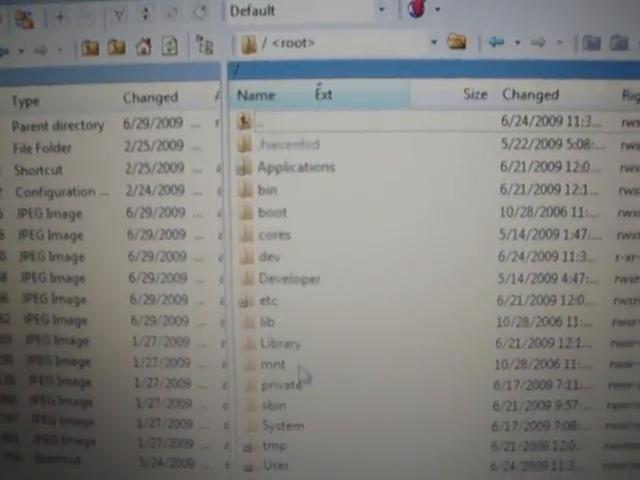
Step: Open the phone's private folder to reach the themes list (Apple Fading, Black City Theme)
double_click(280, 342)
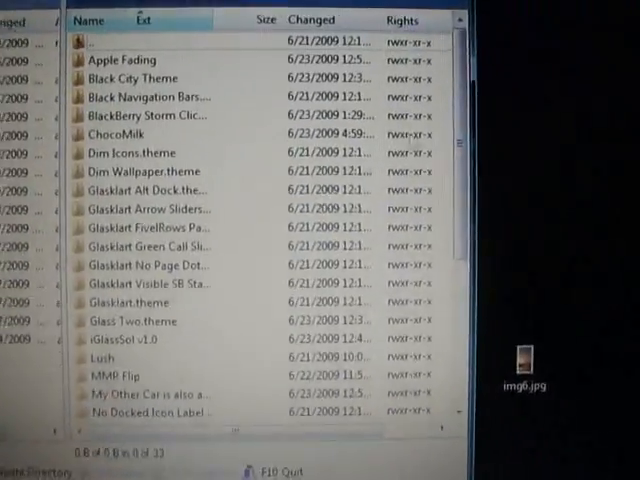
scroll("down", 3)
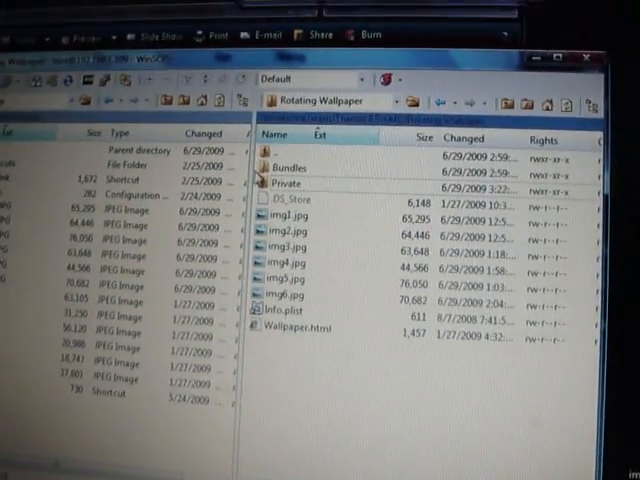
Step: Open Rotating Wallpaper's Private subfolder and confirm it holds img1–img6.jpg
double_click(289, 184)
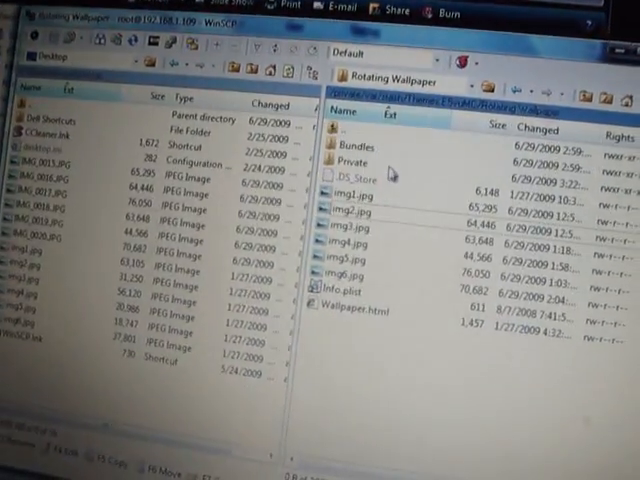
double_click(353, 158)
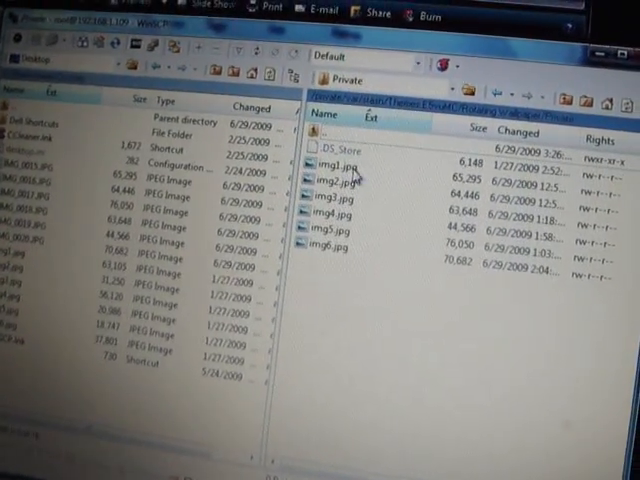